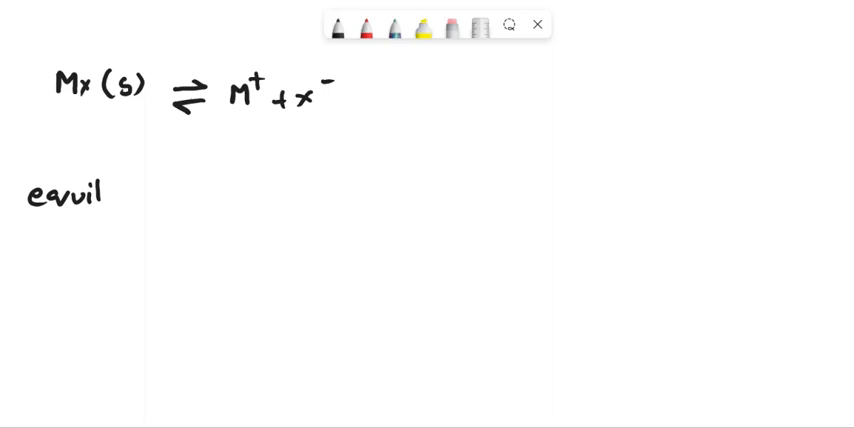
text(ibri)
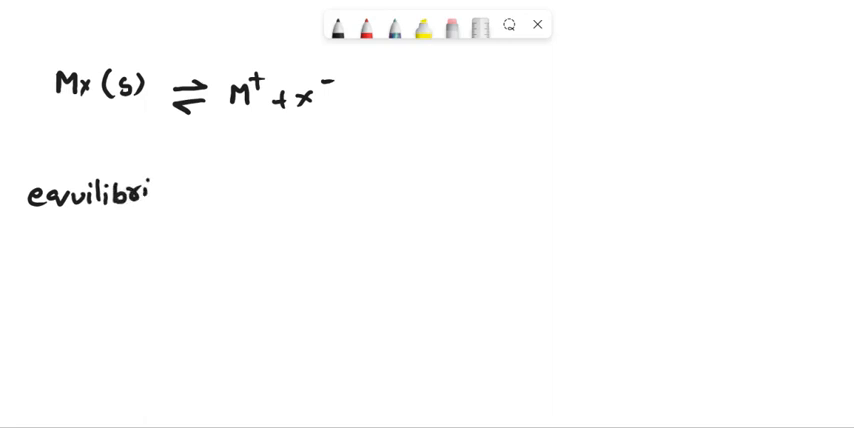
text(um)
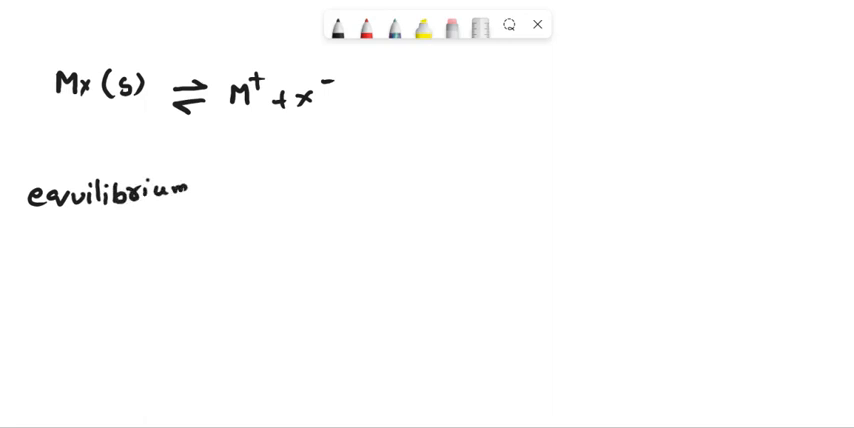
text(ksp)
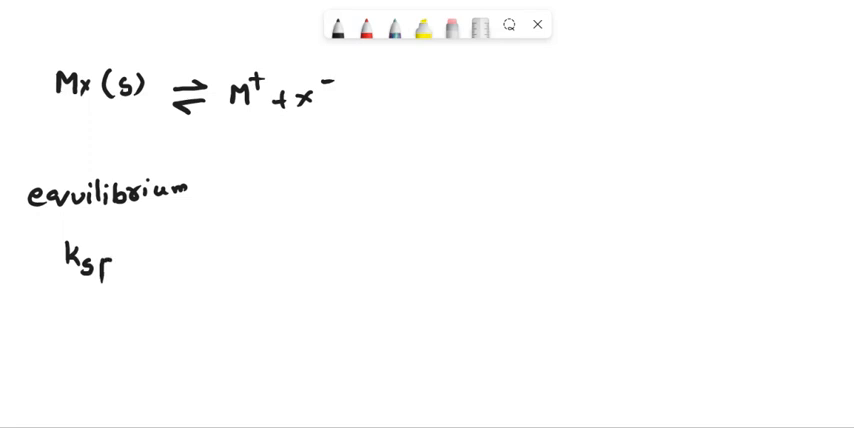
text(= r)
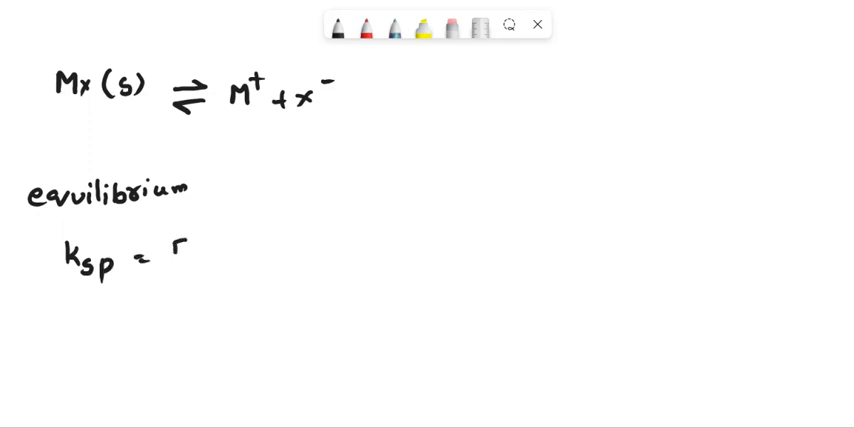
text([M+][x+)
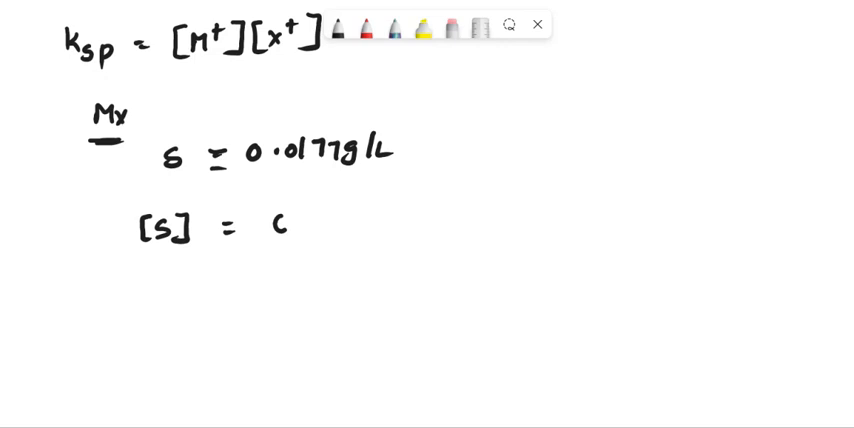
text(0.0177g/ L / 10)
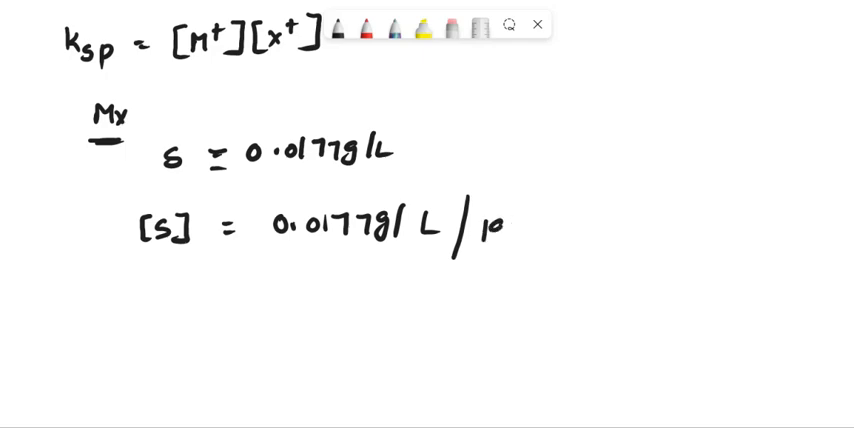
text(197g/)
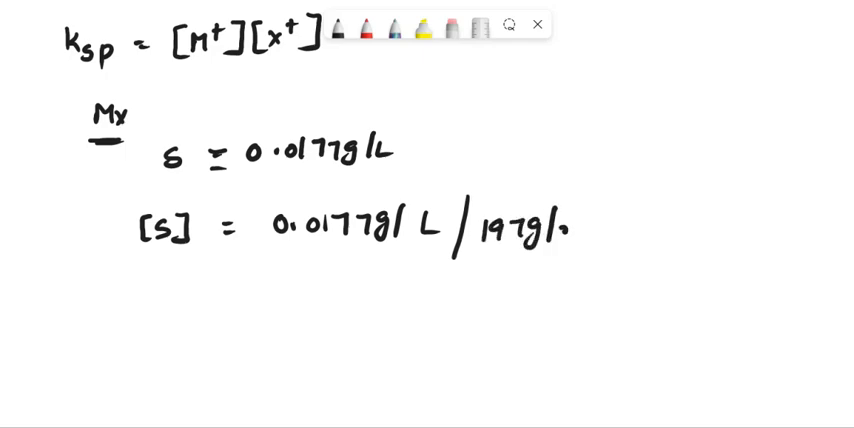
text(mole)
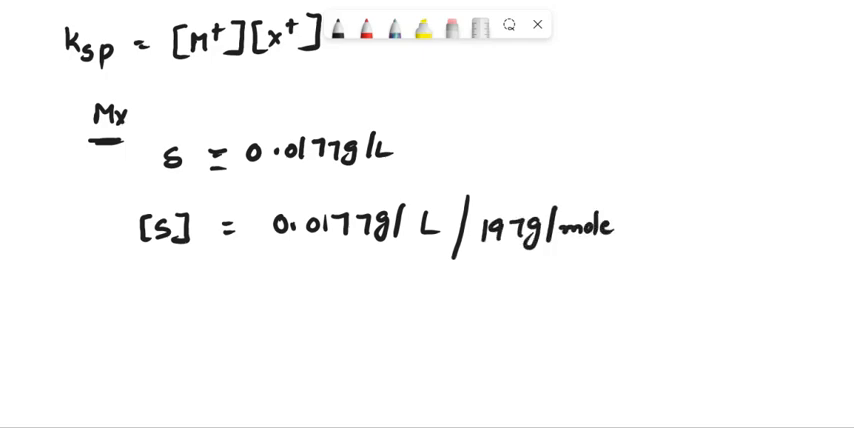
text(= 8.)
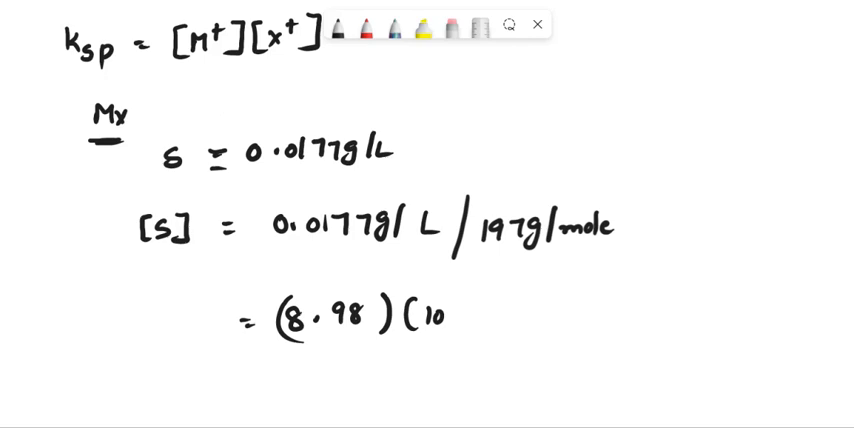
text(-5) mol/L)
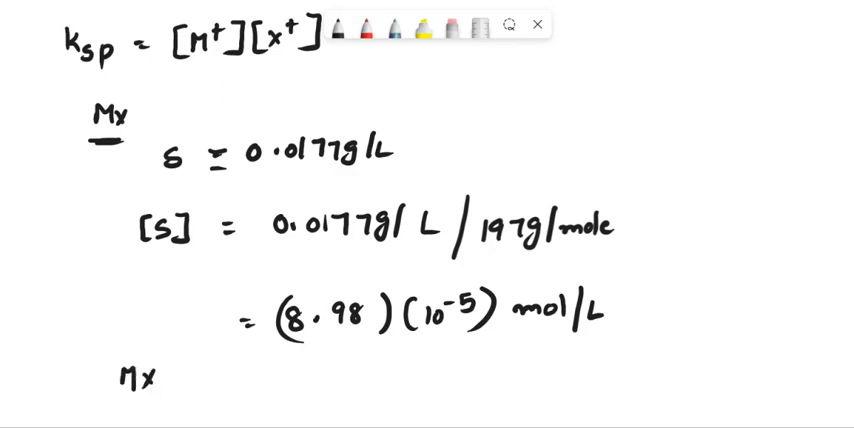
scroll(down, 3)
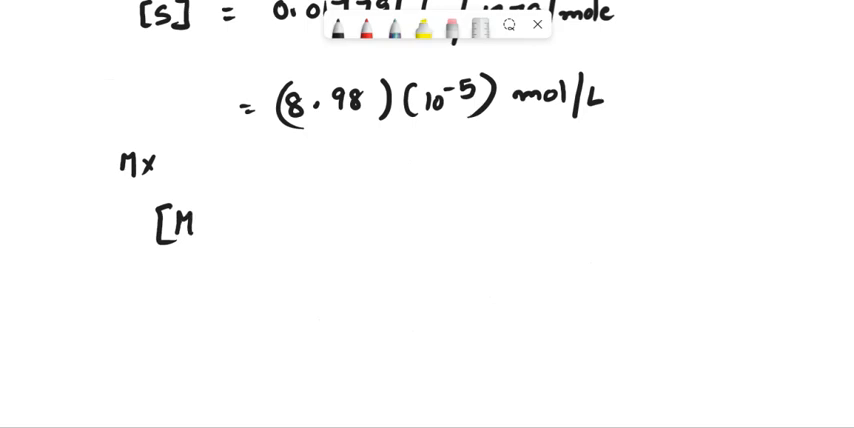
text(Mx] =)
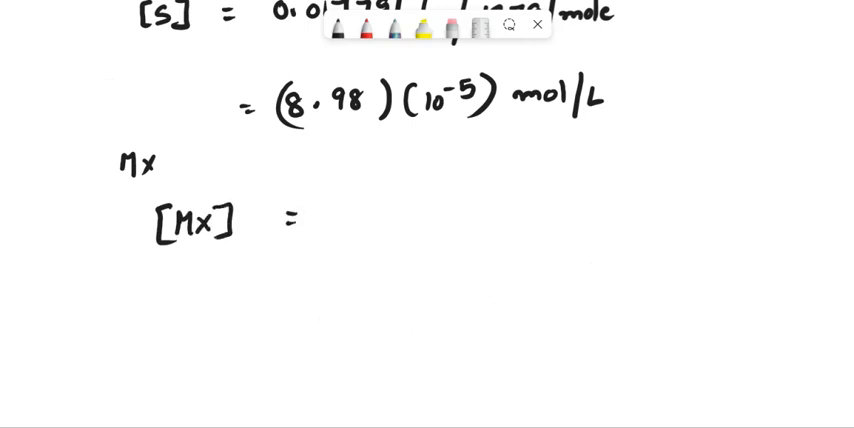
text([M+)
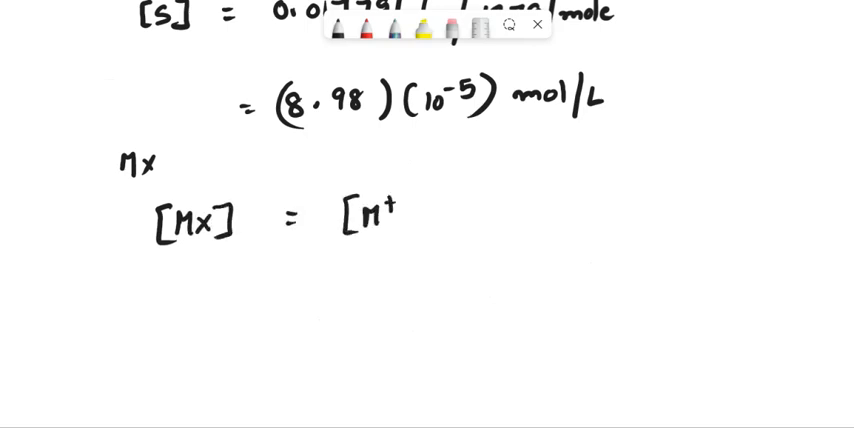
text(= [x⁻])
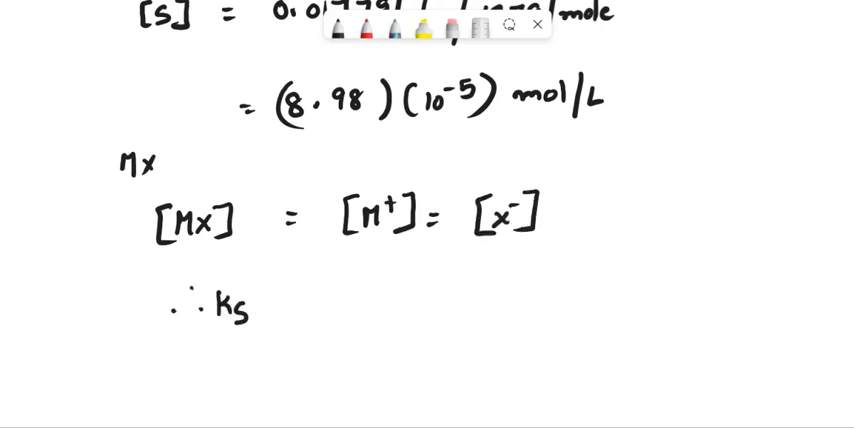